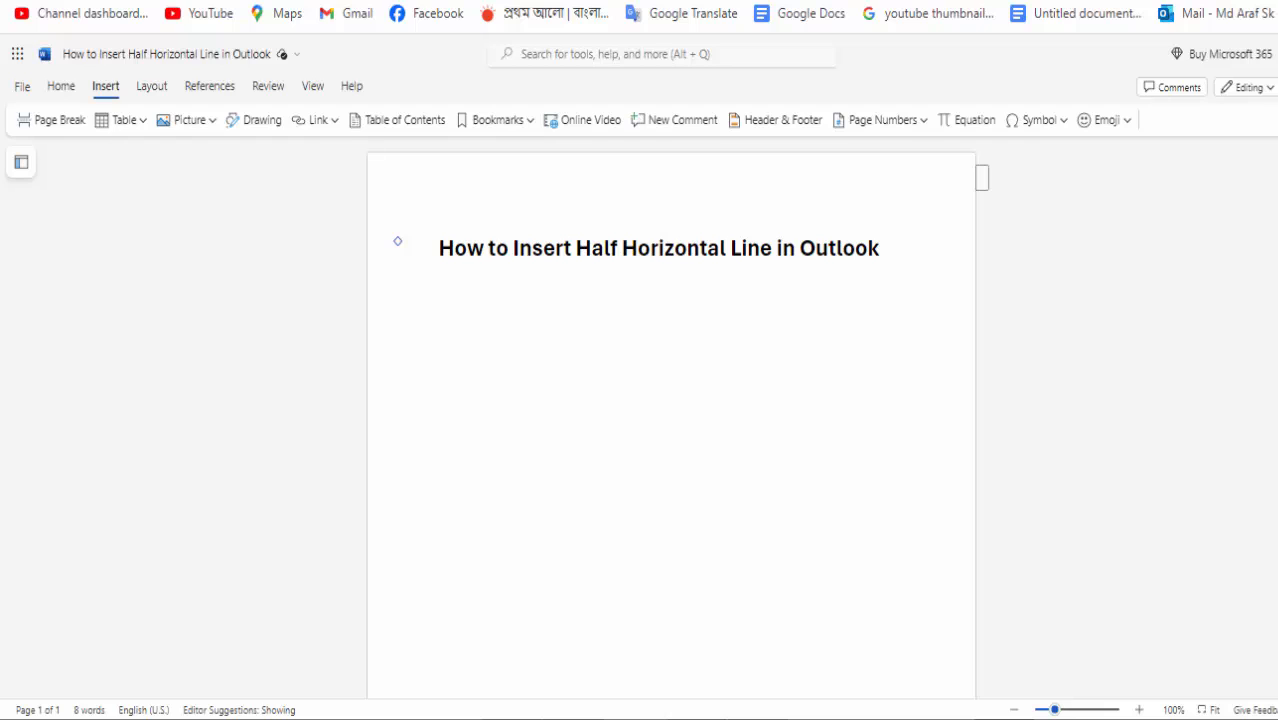
pyautogui.moveTo(1256, 683)
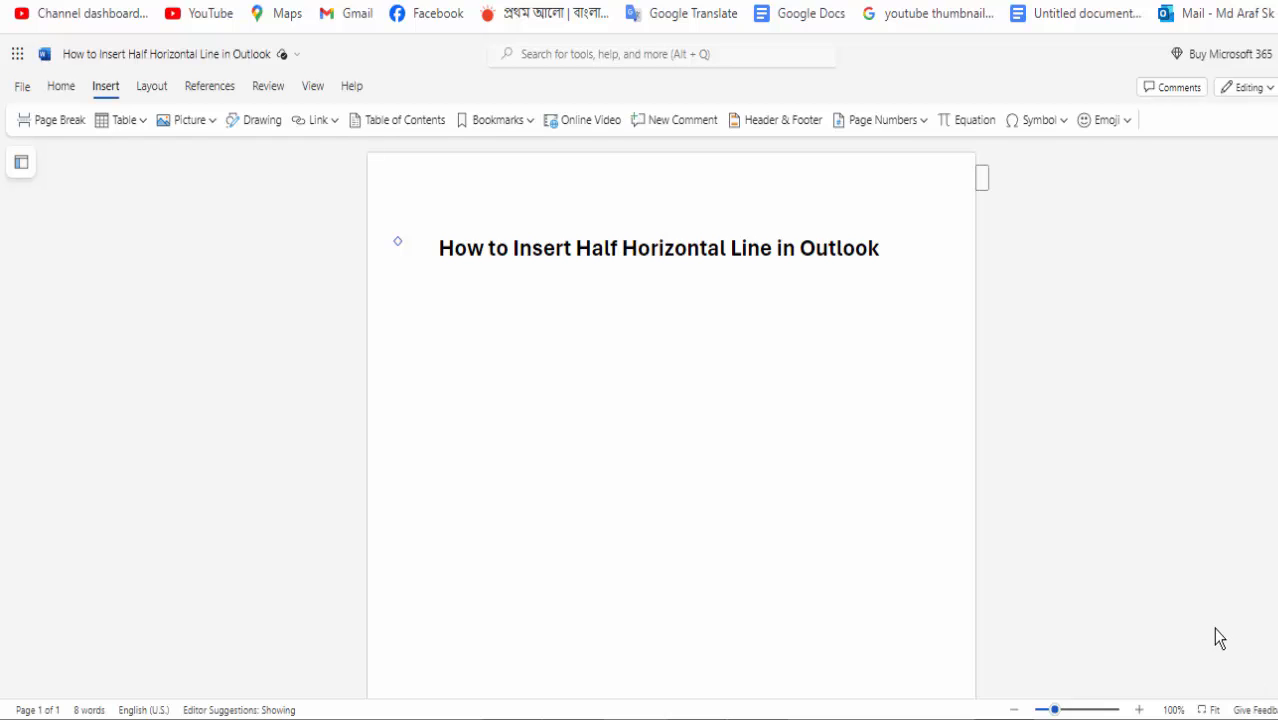
pyautogui.moveTo(738, 532)
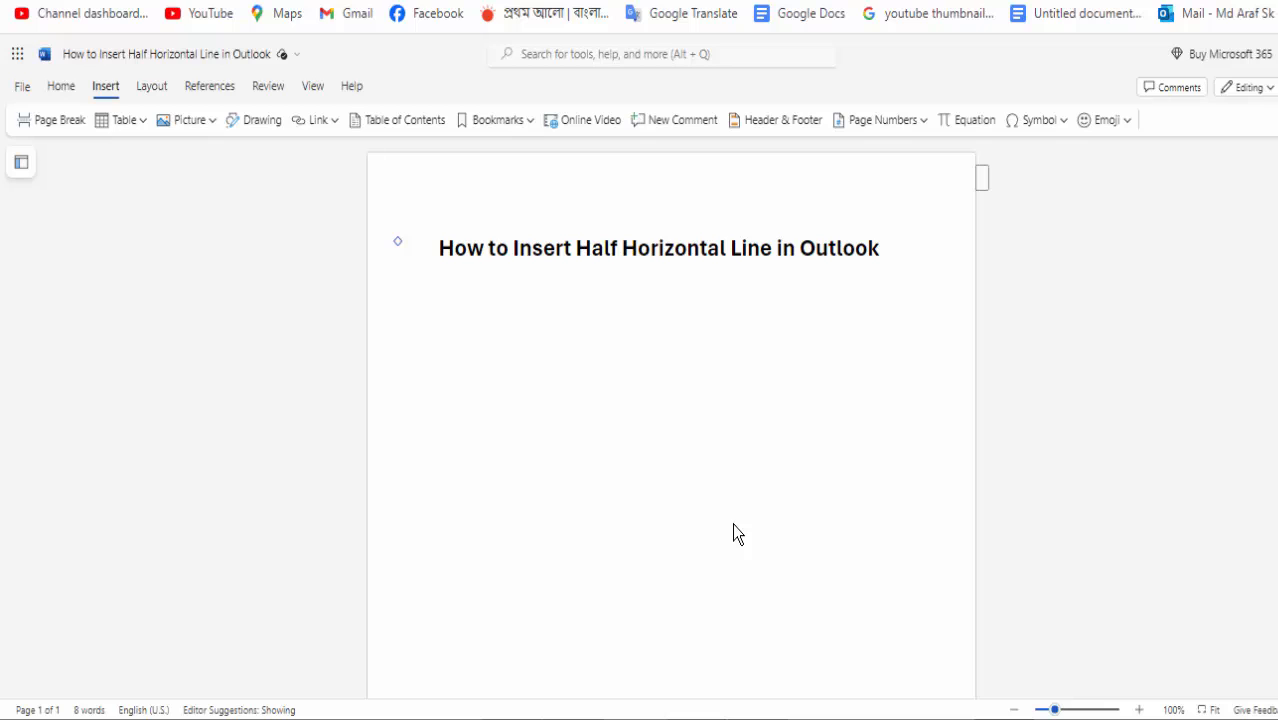
pyautogui.moveTo(199, 208)
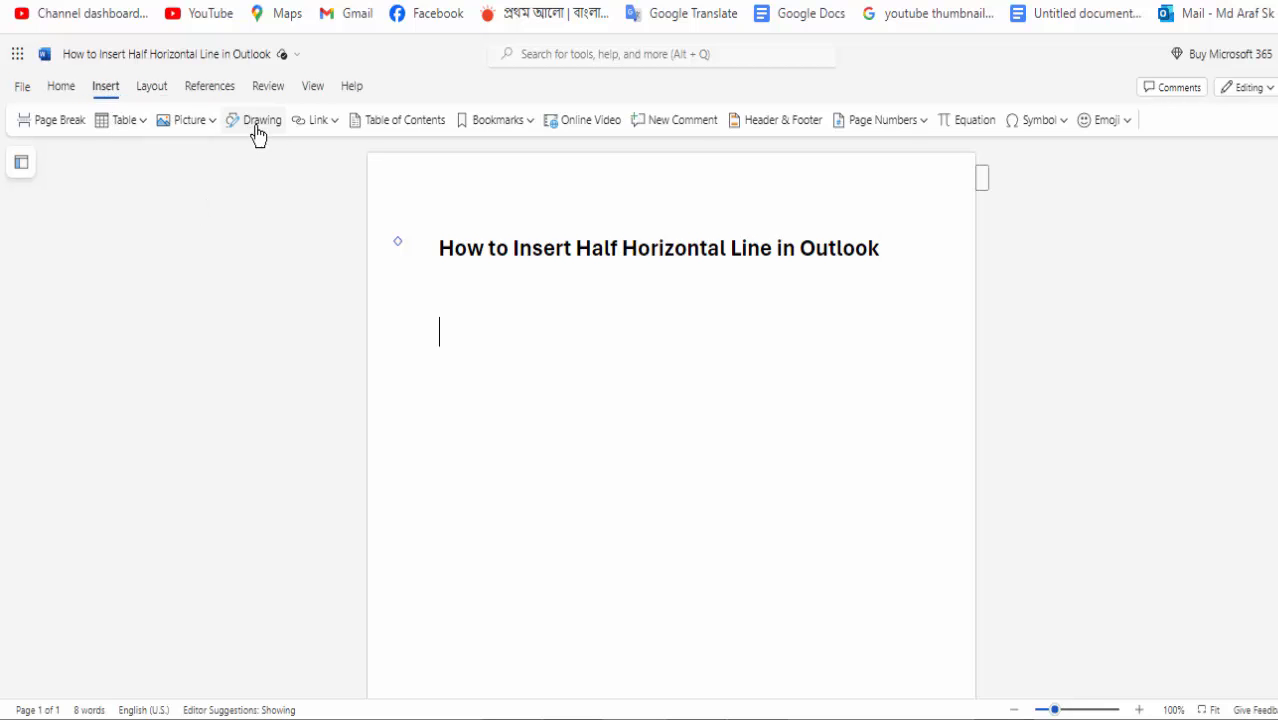
# Step: Insert a new drawing canvas and draw a short horizontal line shape on it
pyautogui.click(261, 119)
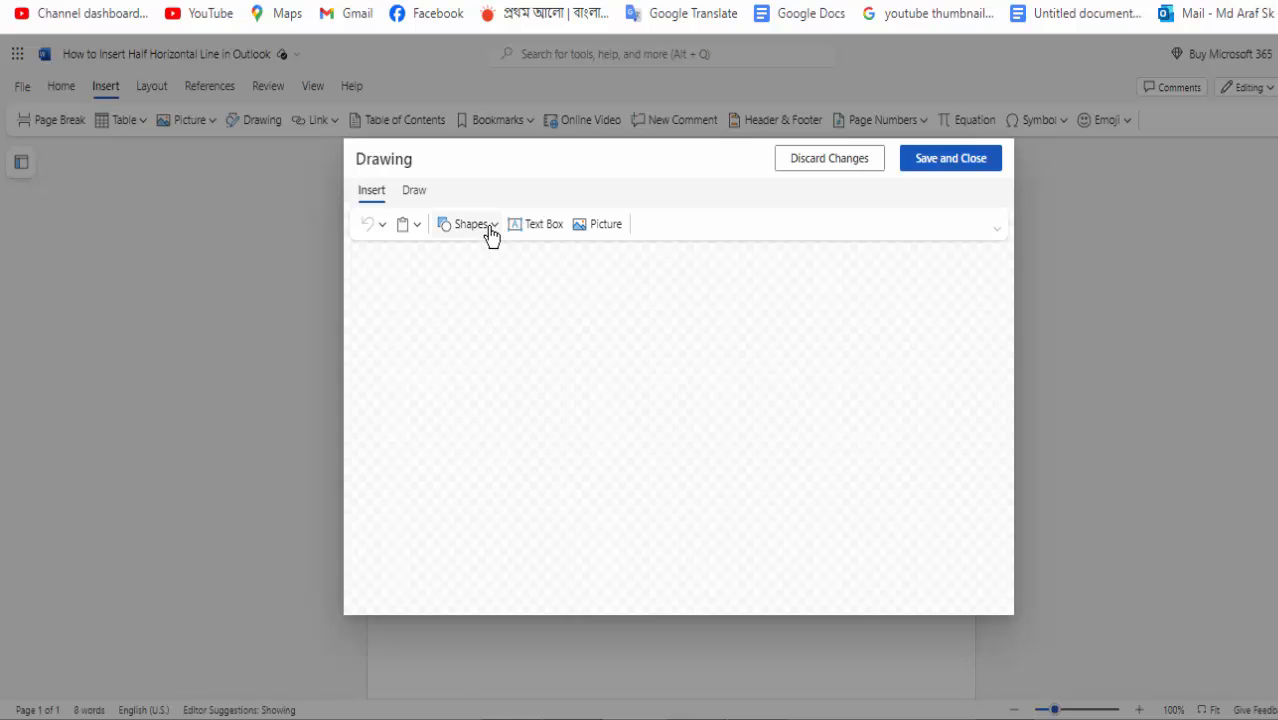
pyautogui.click(470, 223)
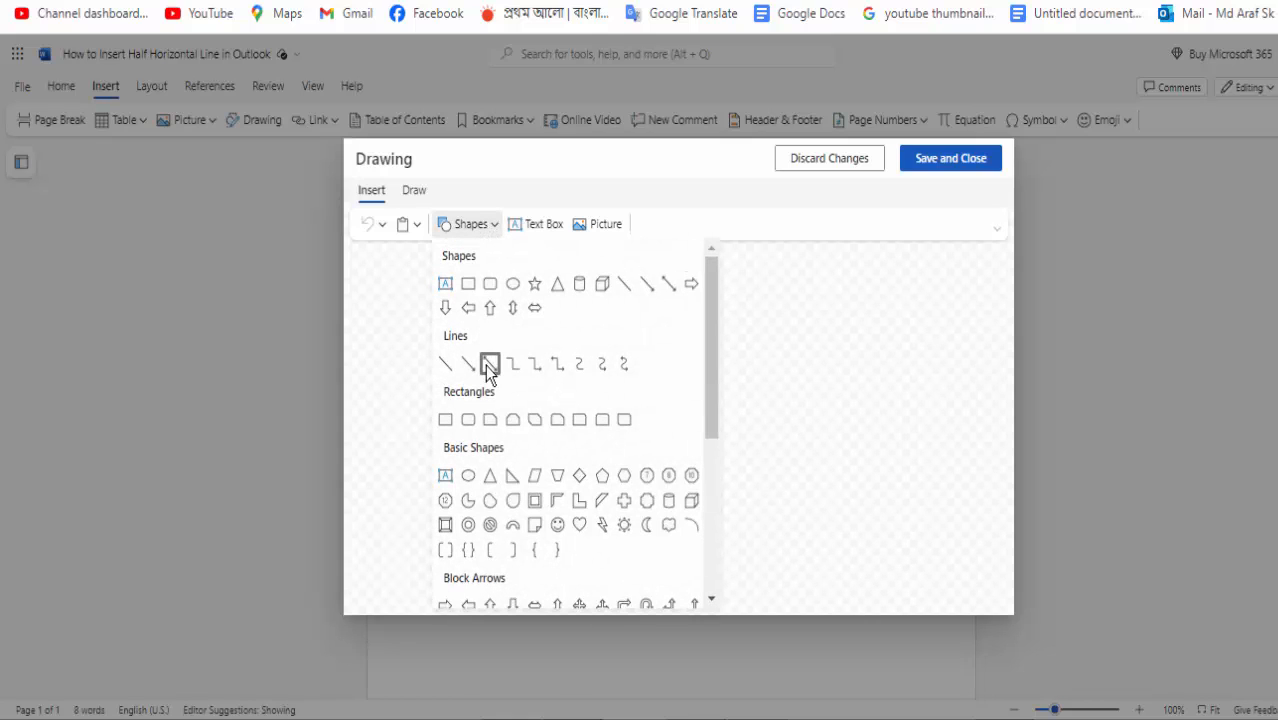
pyautogui.click(490, 363)
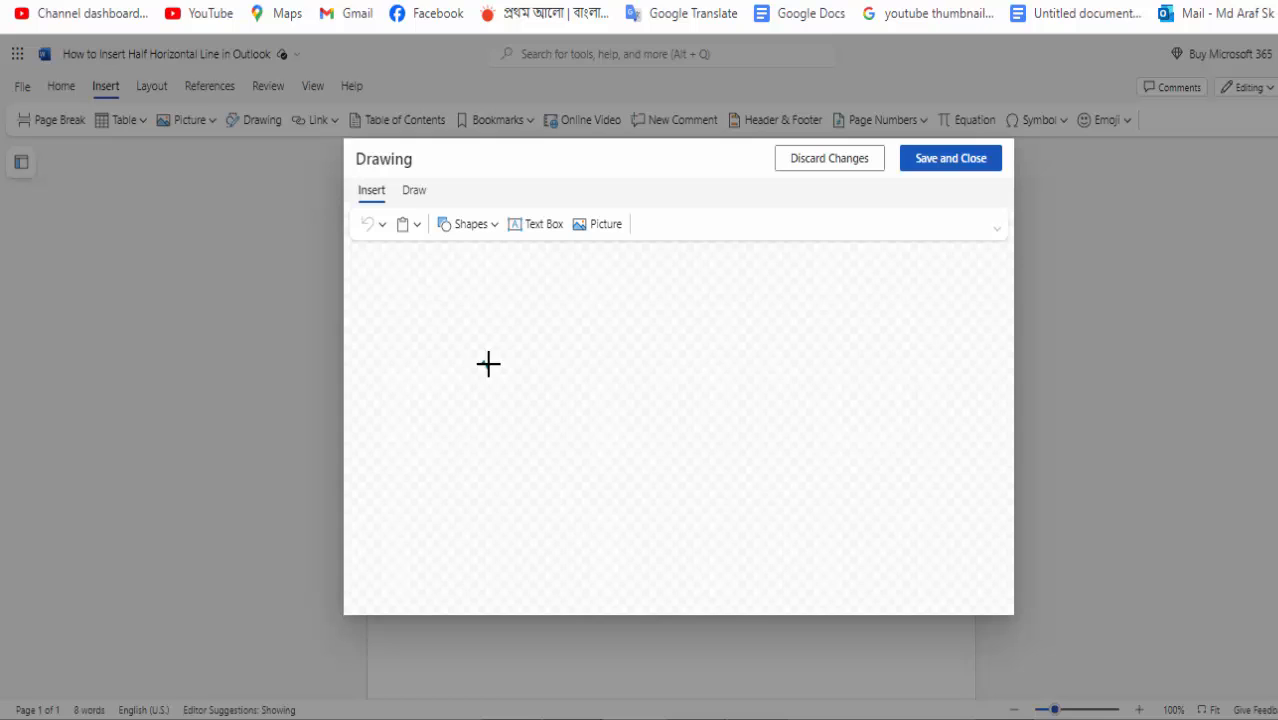
pyautogui.moveTo(488, 364); pyautogui.dragTo(686, 369)
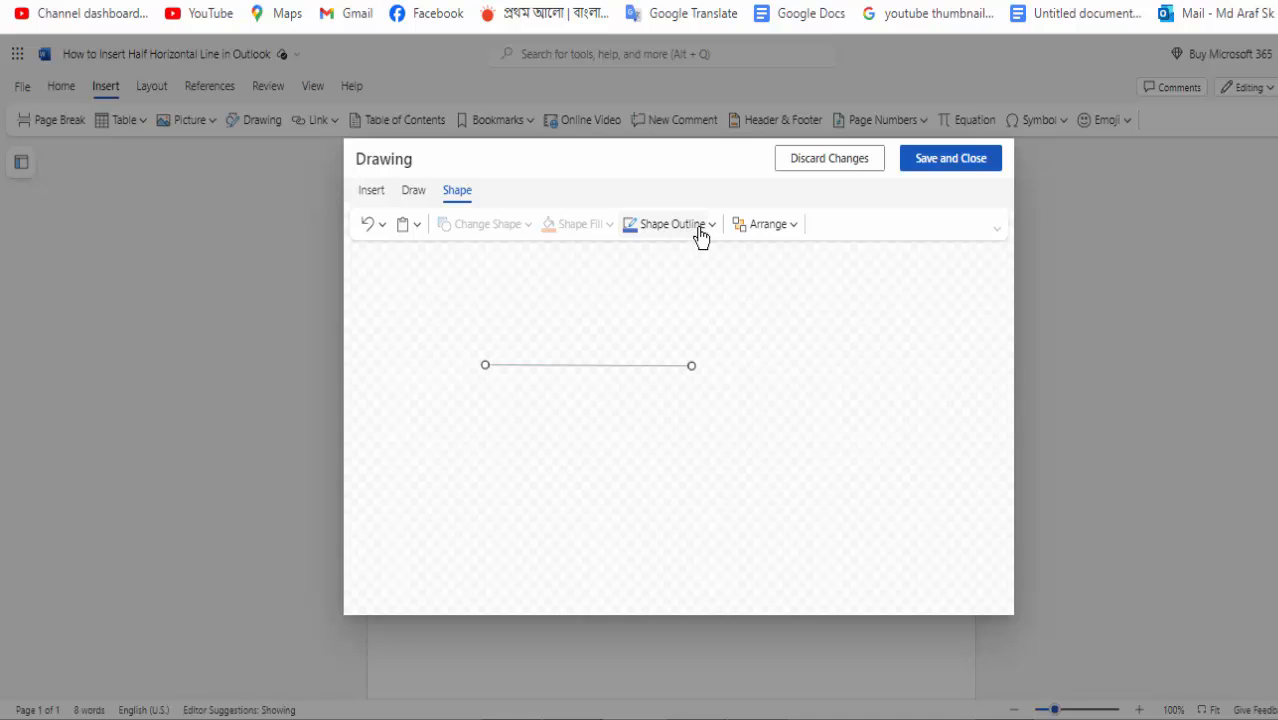
# Step: Give the drawn line a red Shape Outline colour
pyautogui.click(670, 223)
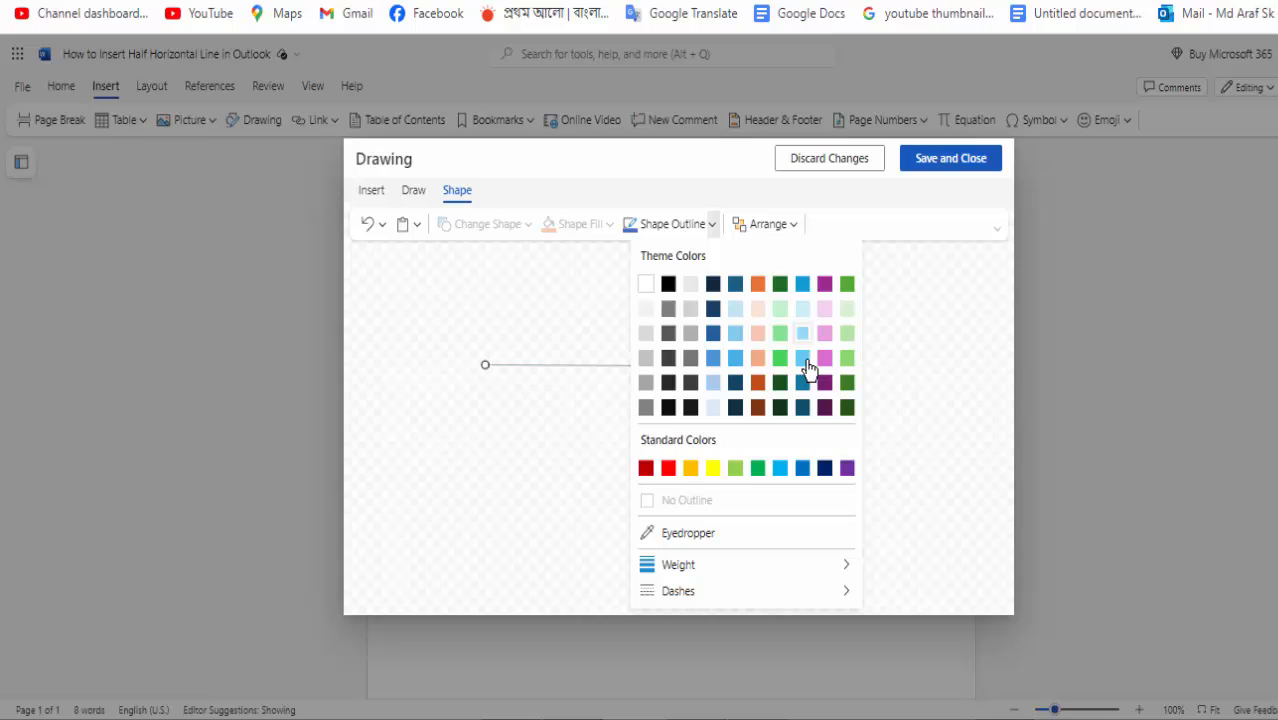
pyautogui.click(824, 357)
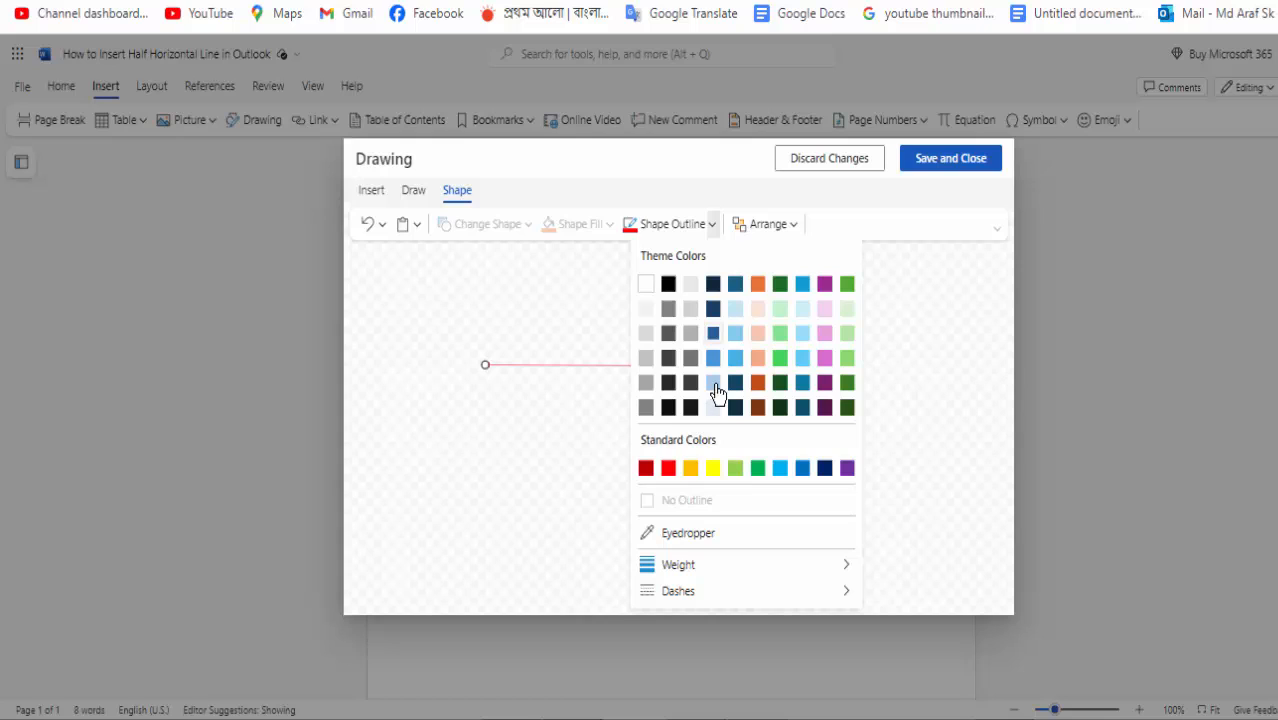
pyautogui.click(713, 382)
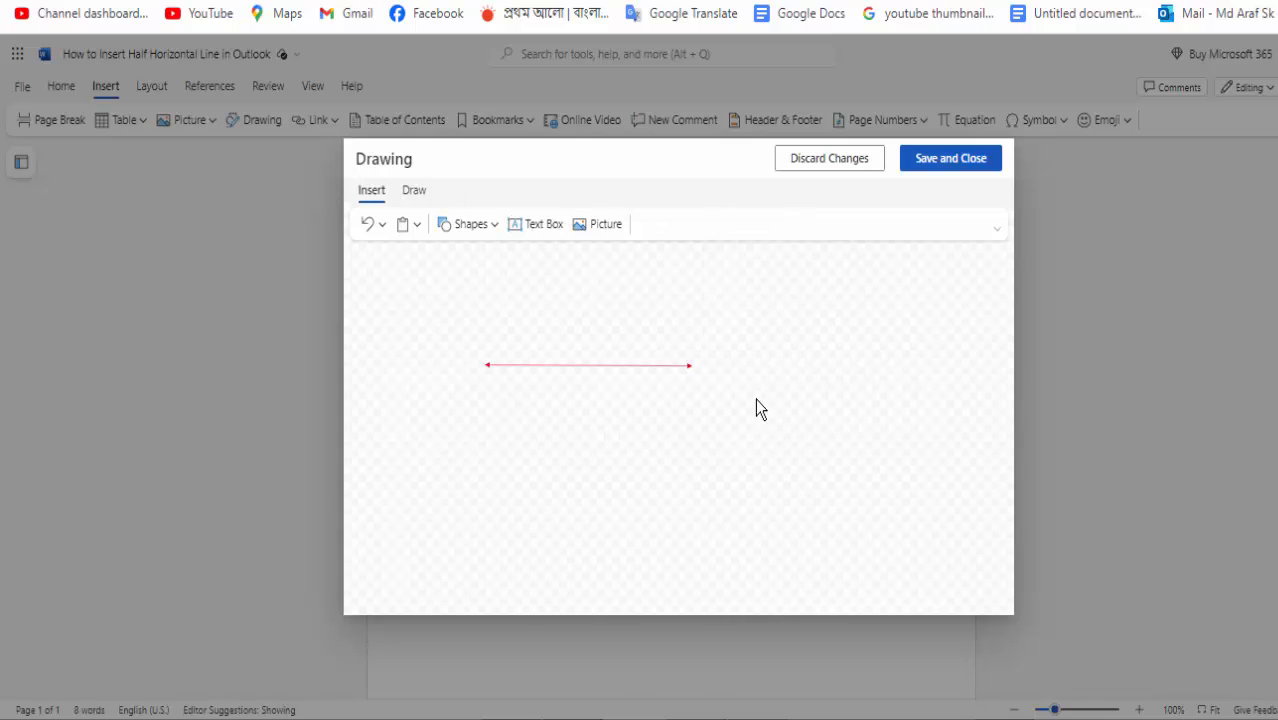
pyautogui.moveTo(781, 318)
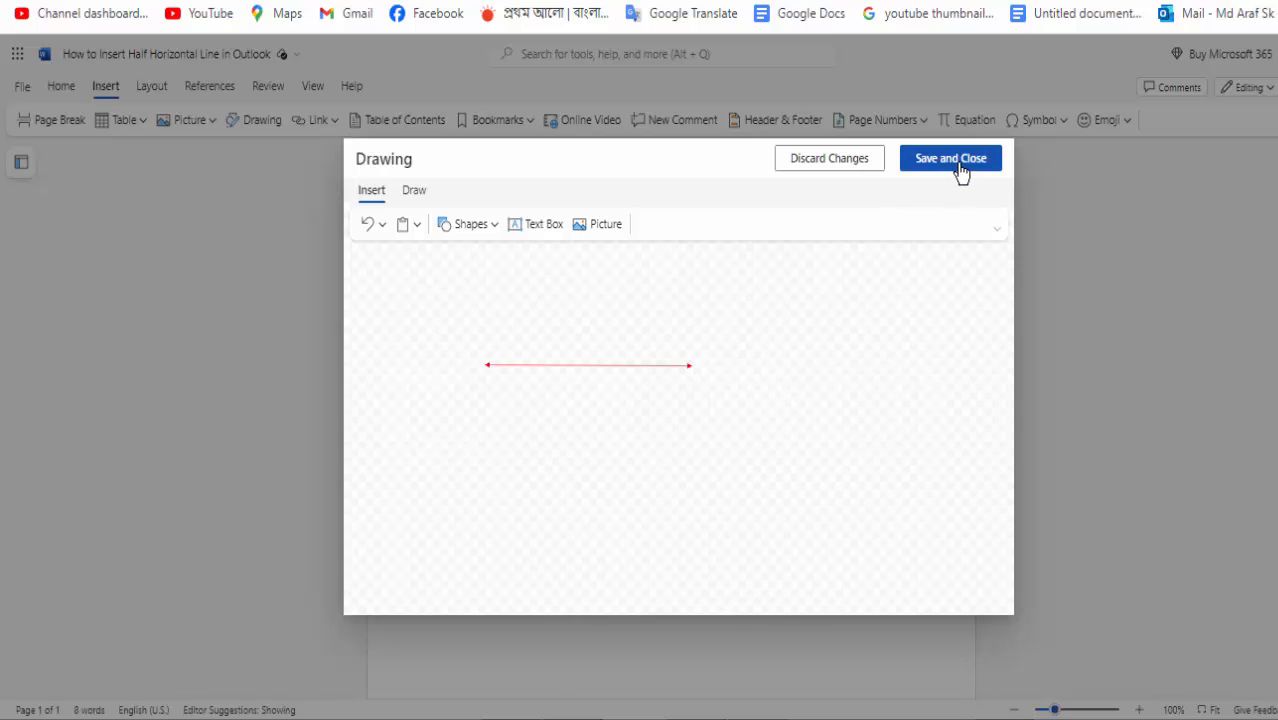
# Step: Save and close the drawing so the red half-width line sits beneath the heading
pyautogui.click(949, 158)
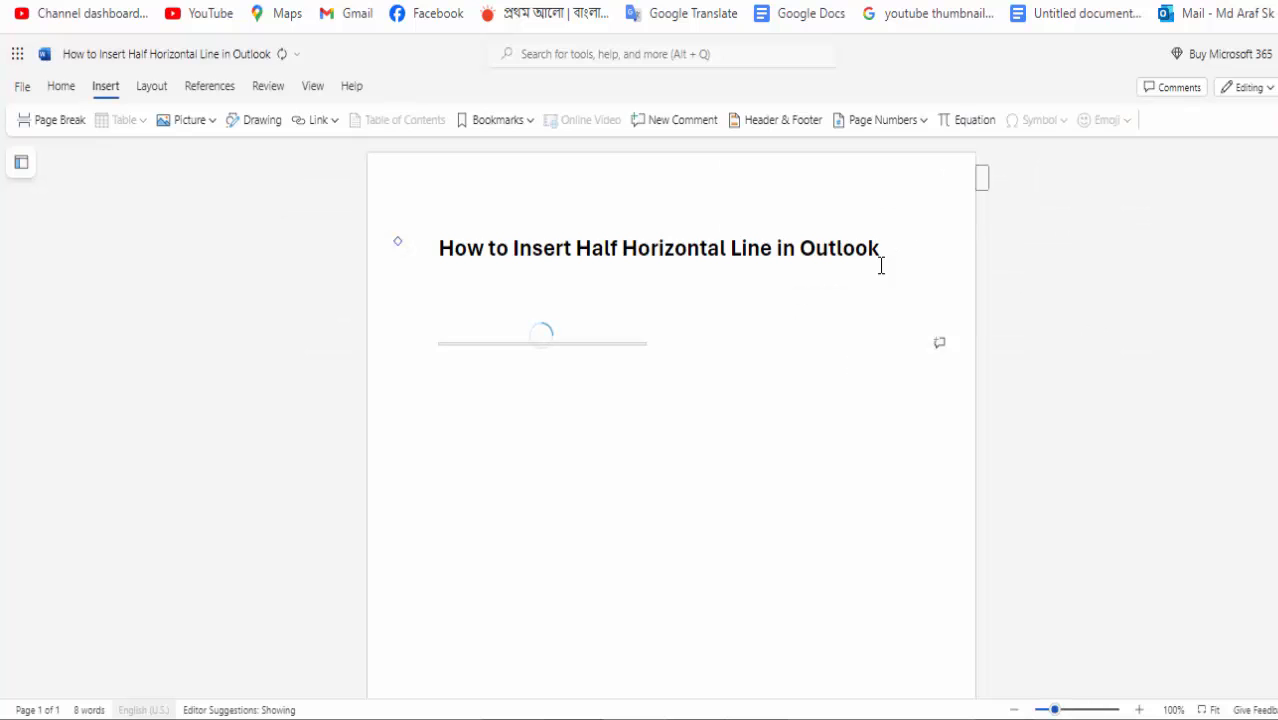
pyautogui.click(543, 342)
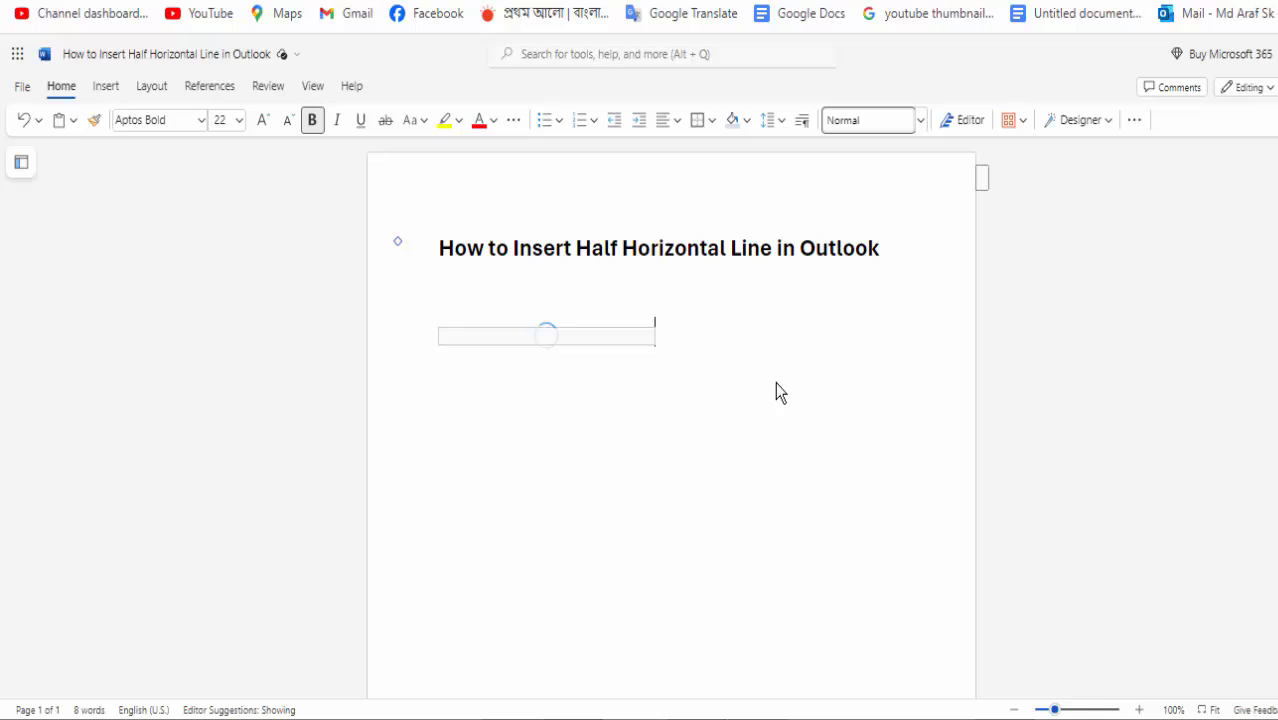
pyautogui.click(547, 335)
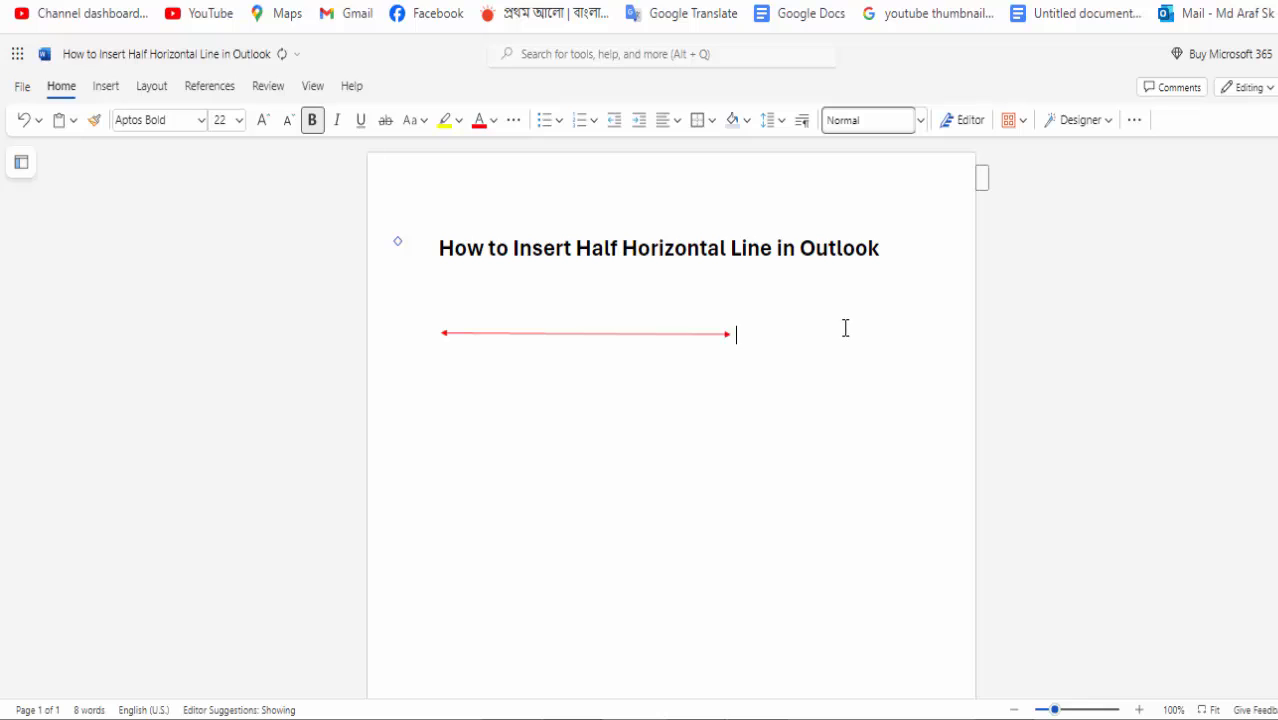
pyautogui.moveTo(862, 336)
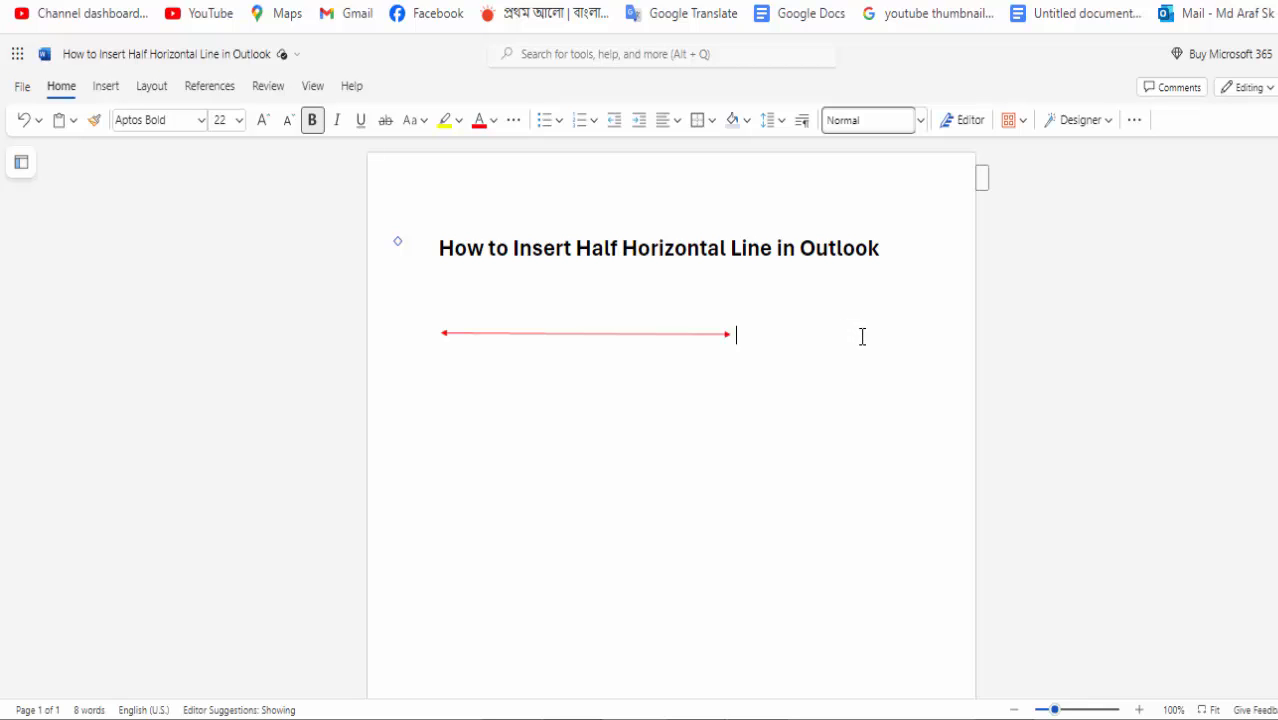
pyautogui.moveTo(891, 321)
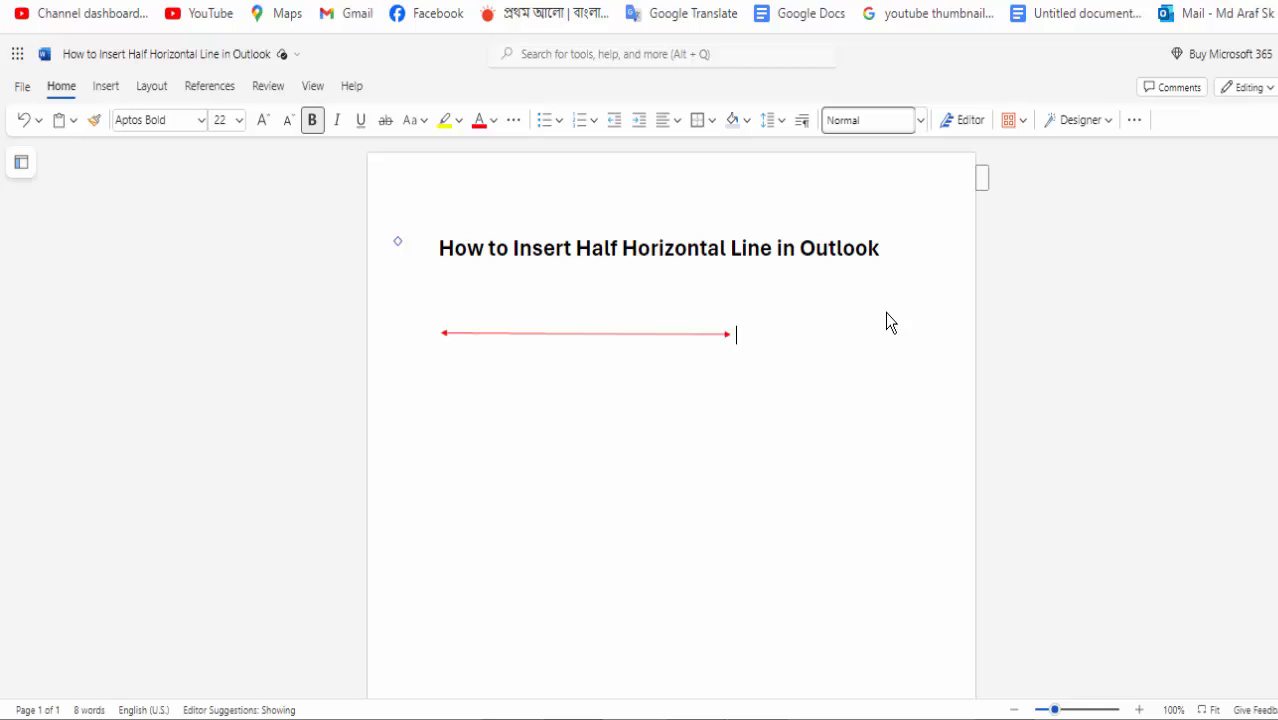